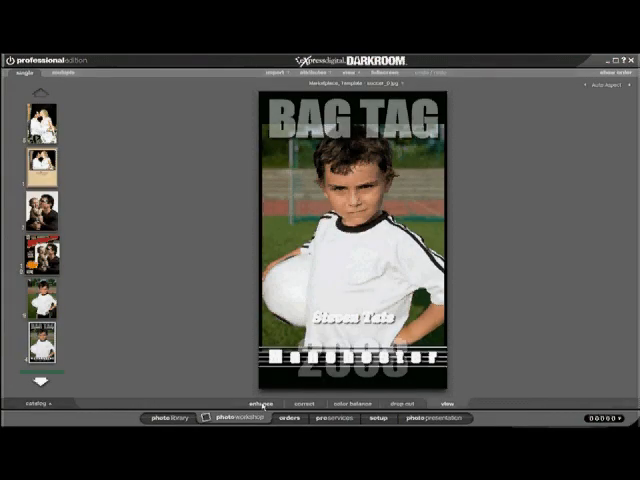
- Bring up the Choose Border dialog and view the classic frames and sports border collections
left_click(268, 390)
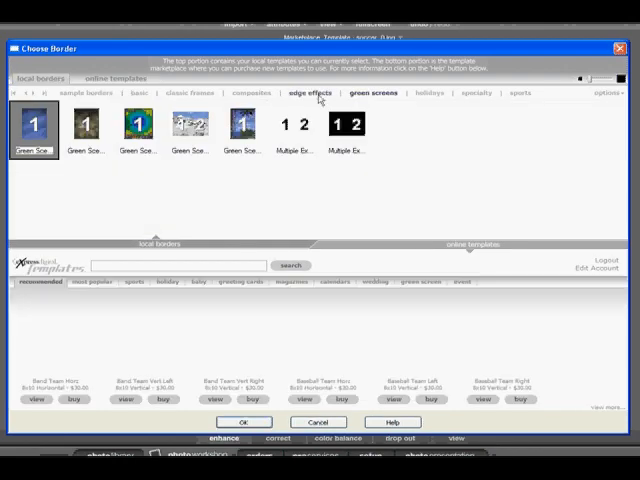
left_click(188, 94)
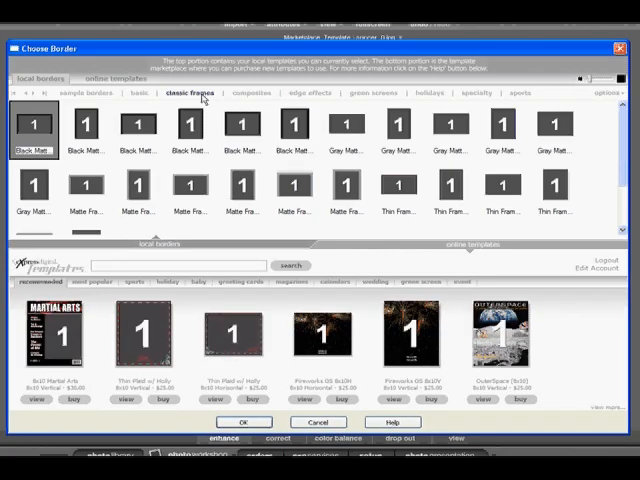
left_click(592, 92)
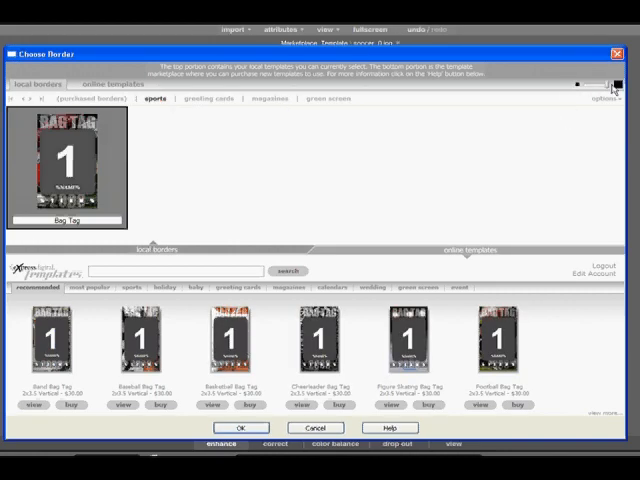
- View the installed greeting card borders, then the green screen collection
left_click(210, 98)
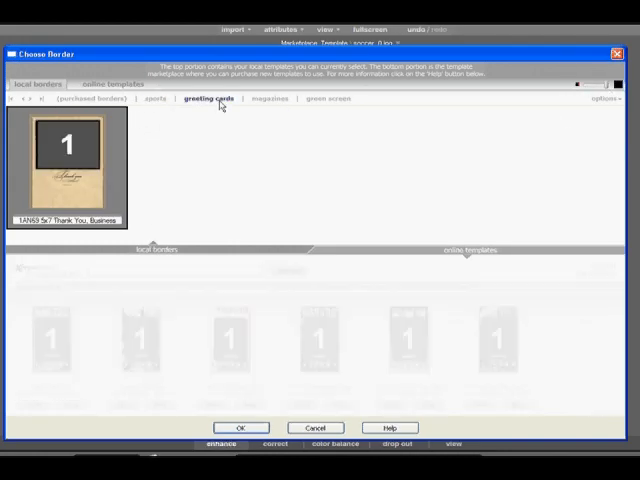
left_click(268, 98)
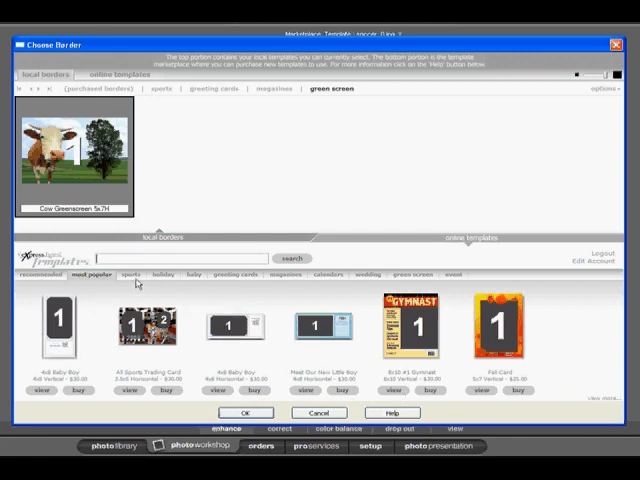
- Browse the online store's holiday and other template categories, then return to the recommended templates
left_click(132, 276)
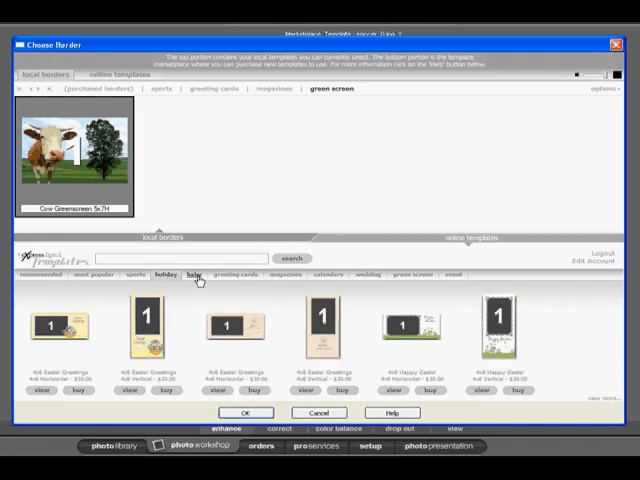
left_click(196, 276)
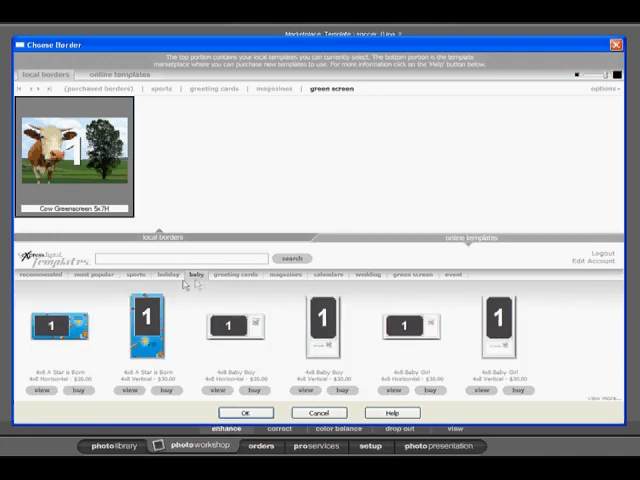
left_click(42, 276)
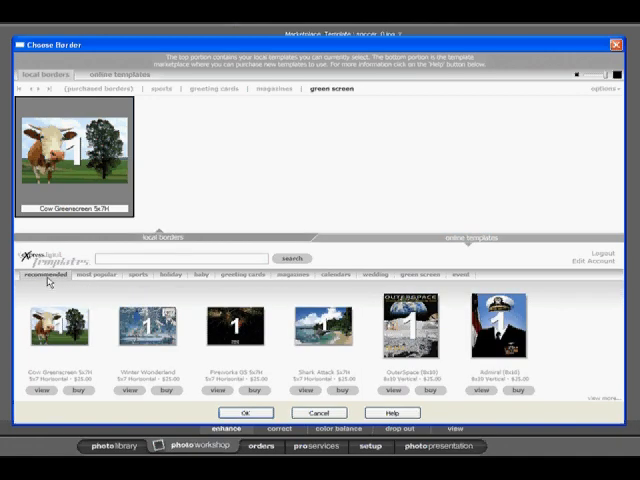
mouse_move(248, 300)
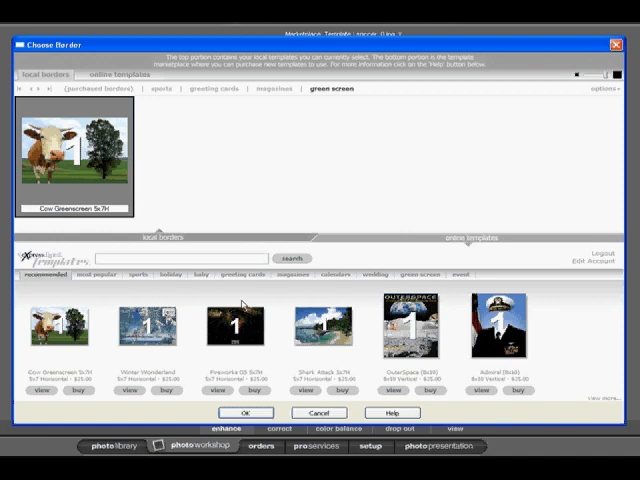
left_click(112, 74)
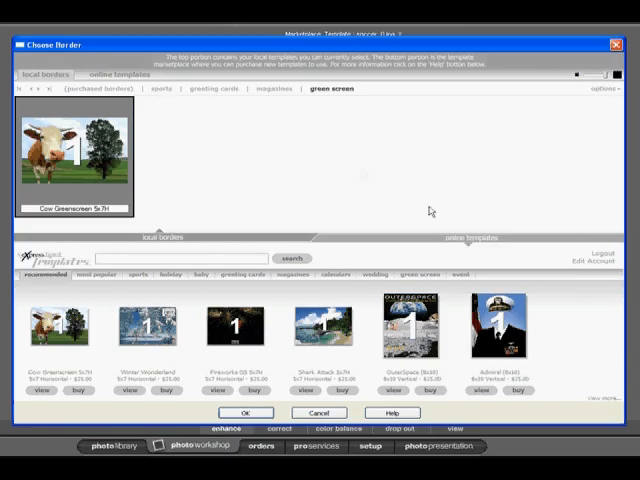
mouse_move(602, 408)
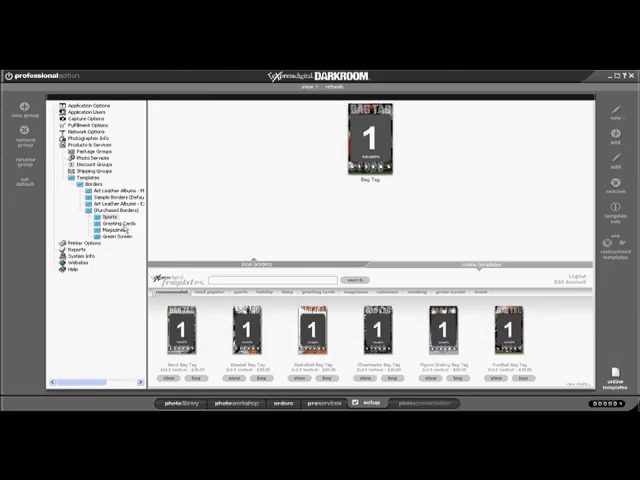
mouse_move(424, 322)
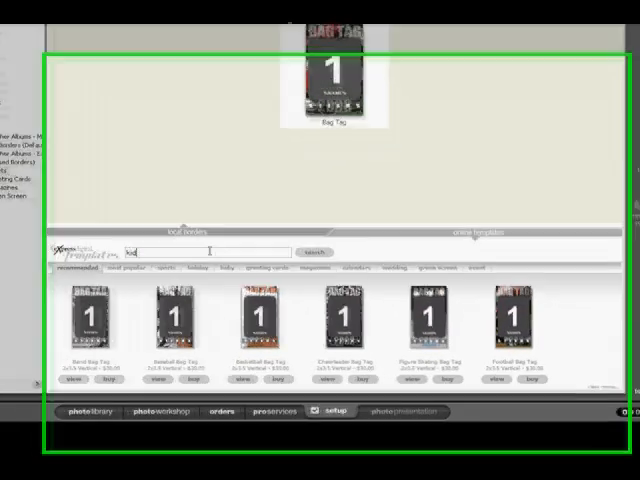
- Enter 'kid calendar' as the search term for the online templates
type("kid calendar")
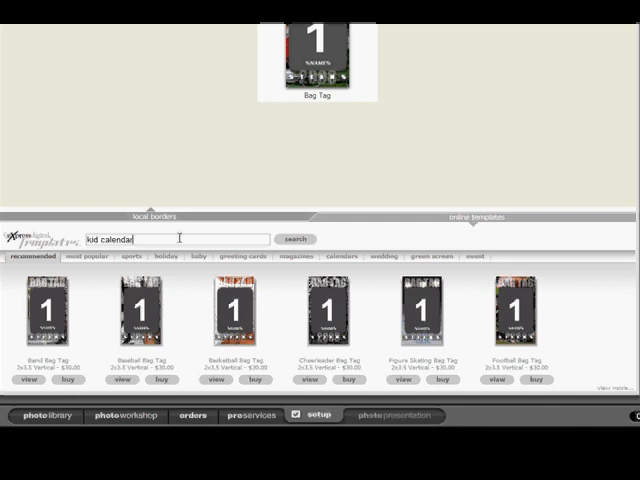
- Run the 'kid calendar' search, returning 2008 Scrapbook Kid calendar templates at $30
left_click(294, 240)
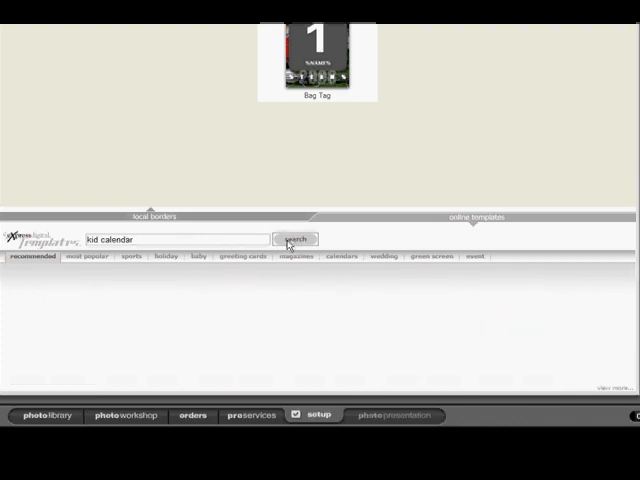
left_click(296, 240)
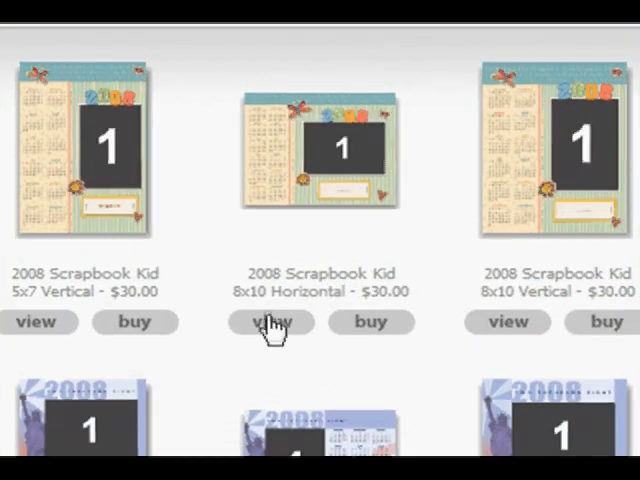
left_click(268, 322)
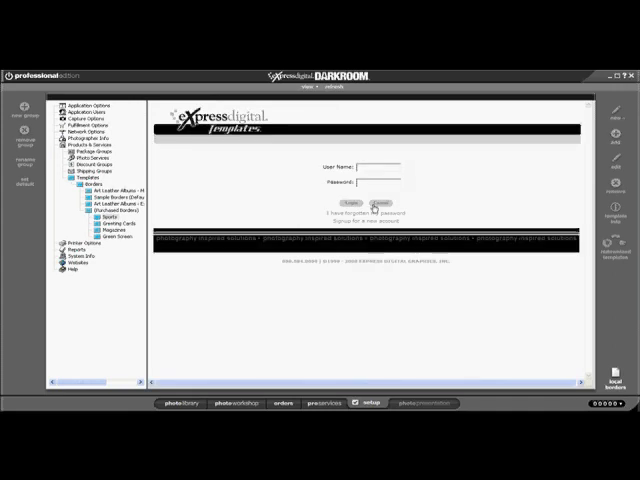
- Sign in to the templates store as 'onsenstudio' to reach the credit card form
type("onsenstudios")
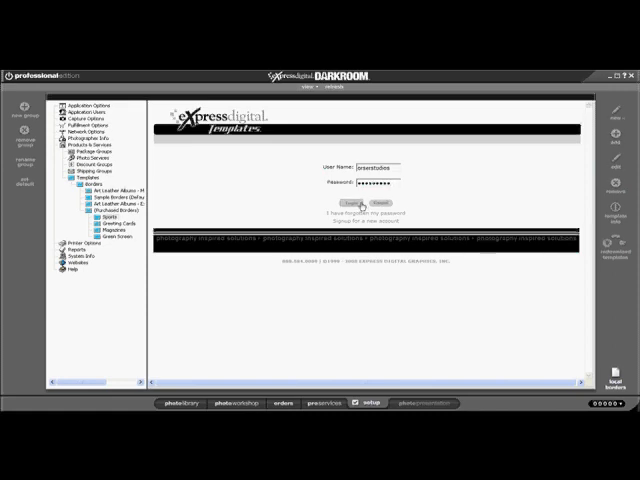
left_click(358, 204)
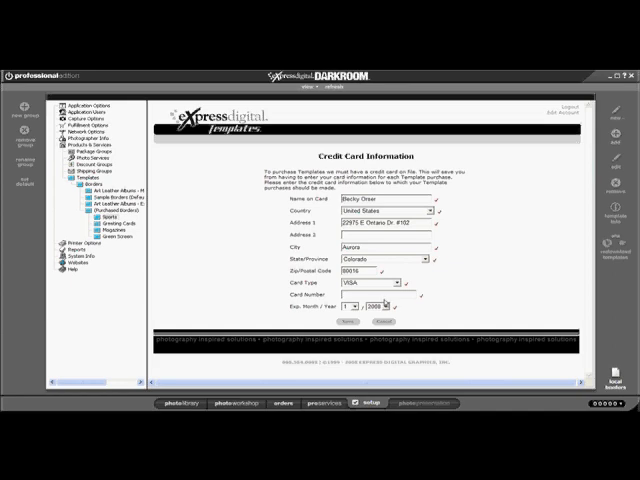
- Enter the card number details in the Credit Card Information form
type("4")
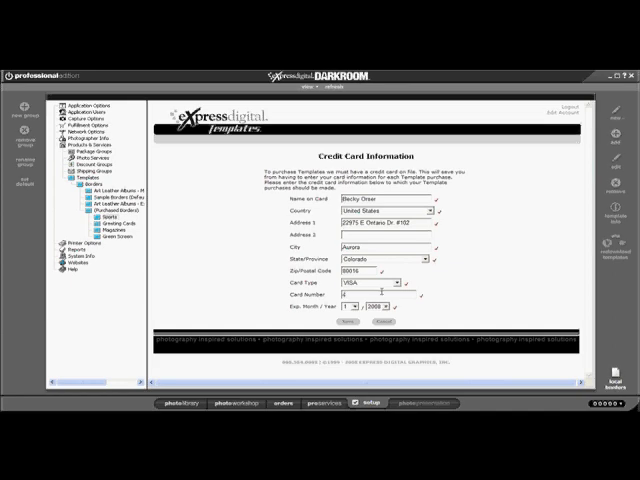
type("1111111")
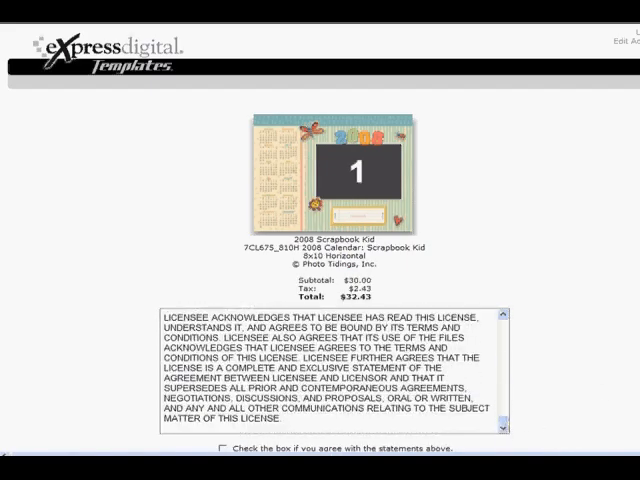
- Accept the license, buy and download the Scrapbook Kid calendar, then return to Photo Workshop
scroll("down", 3)
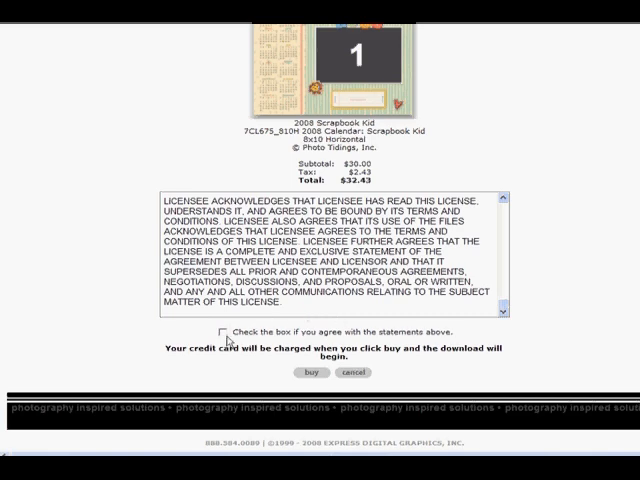
left_click(222, 332)
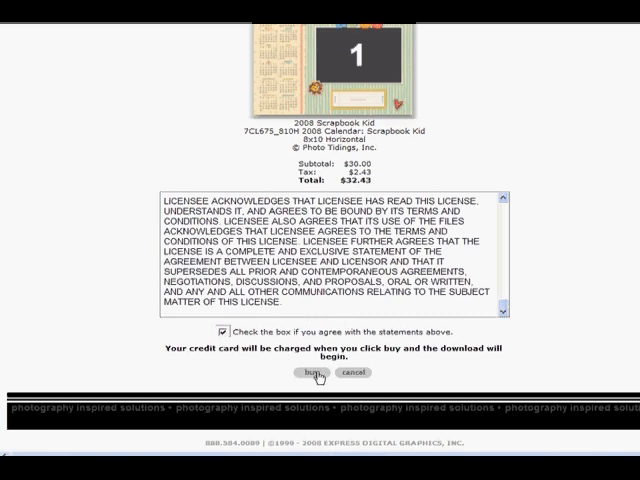
left_click(316, 372)
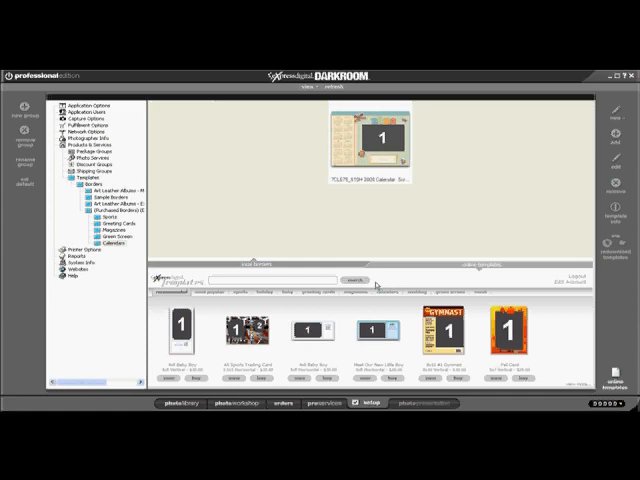
left_click(216, 404)
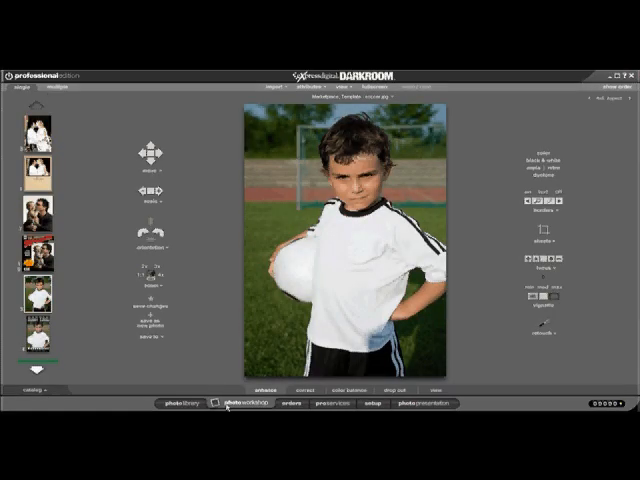